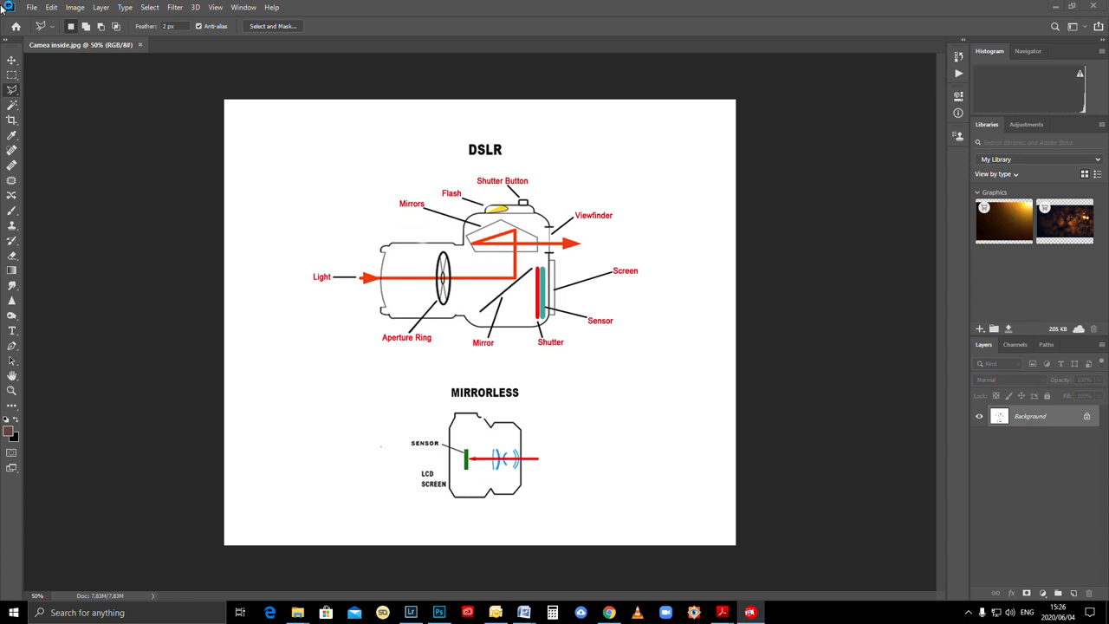
pyautogui.moveTo(161, 320)
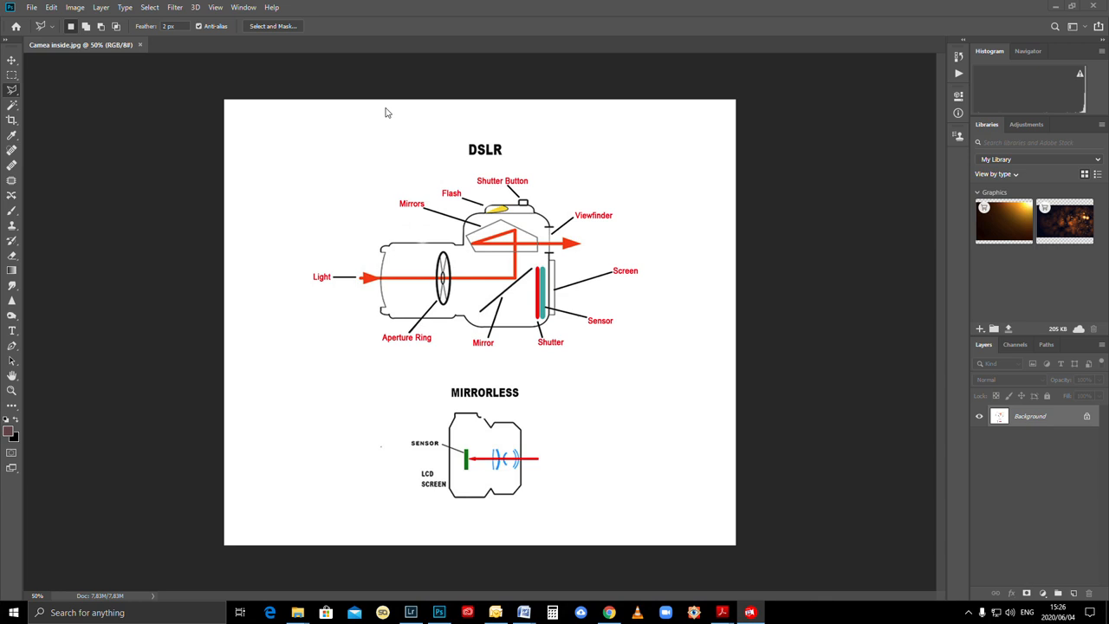
pyautogui.moveTo(511, 142)
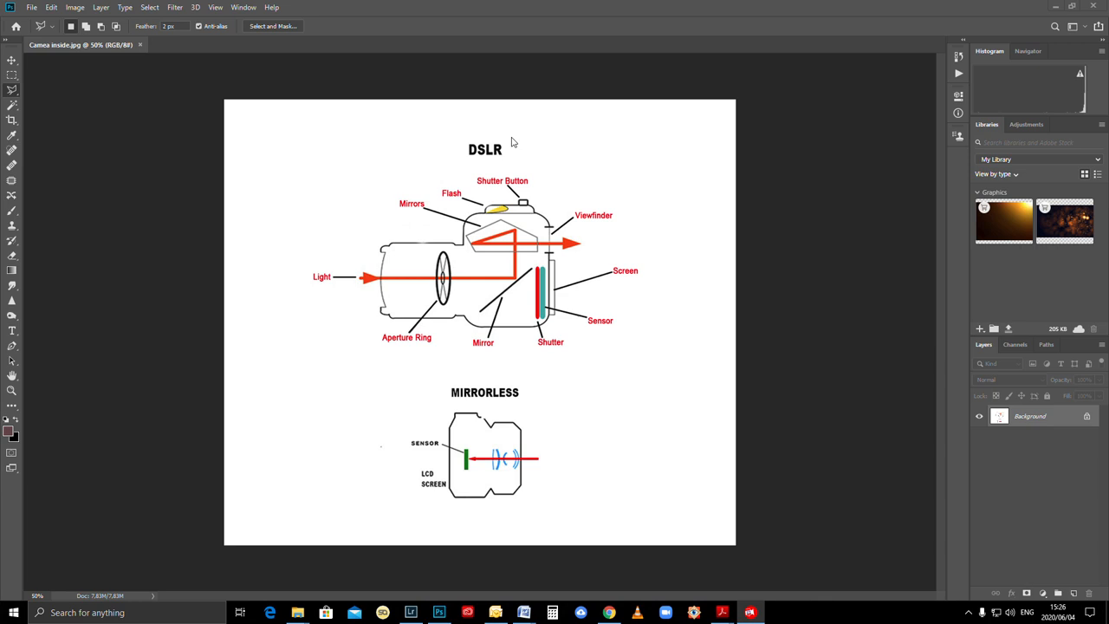
pyautogui.moveTo(568, 392)
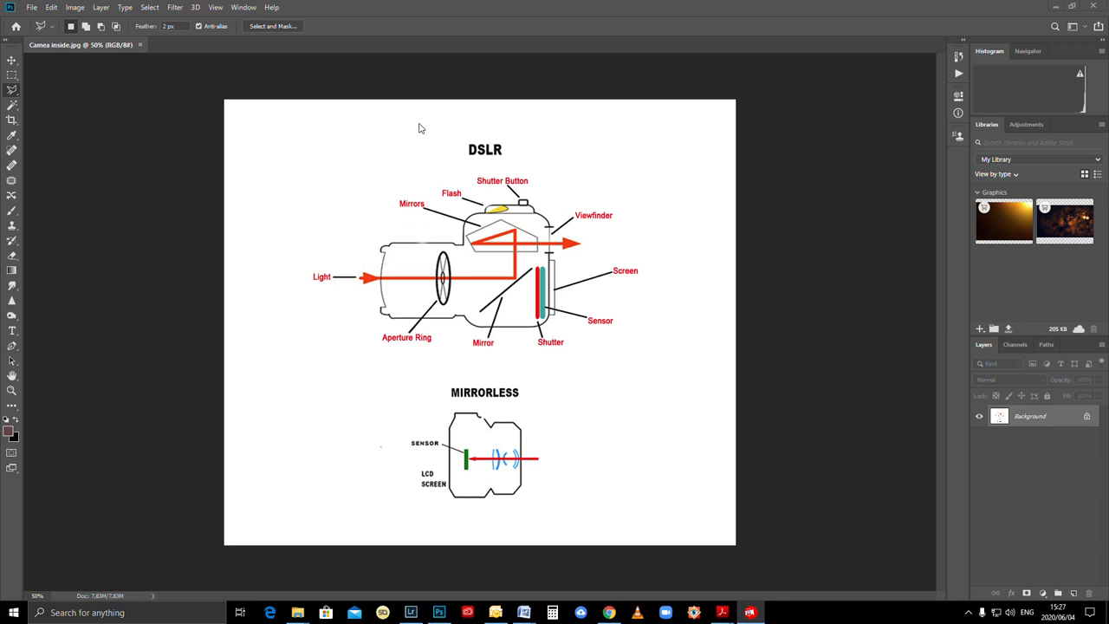
pyautogui.moveTo(460, 285)
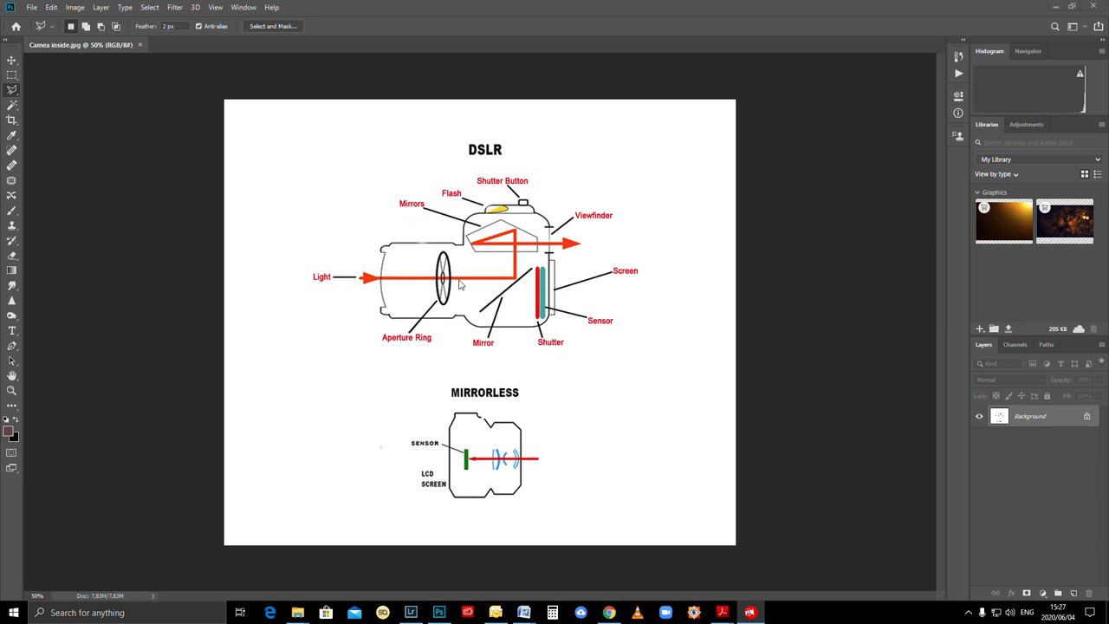
pyautogui.moveTo(619, 225)
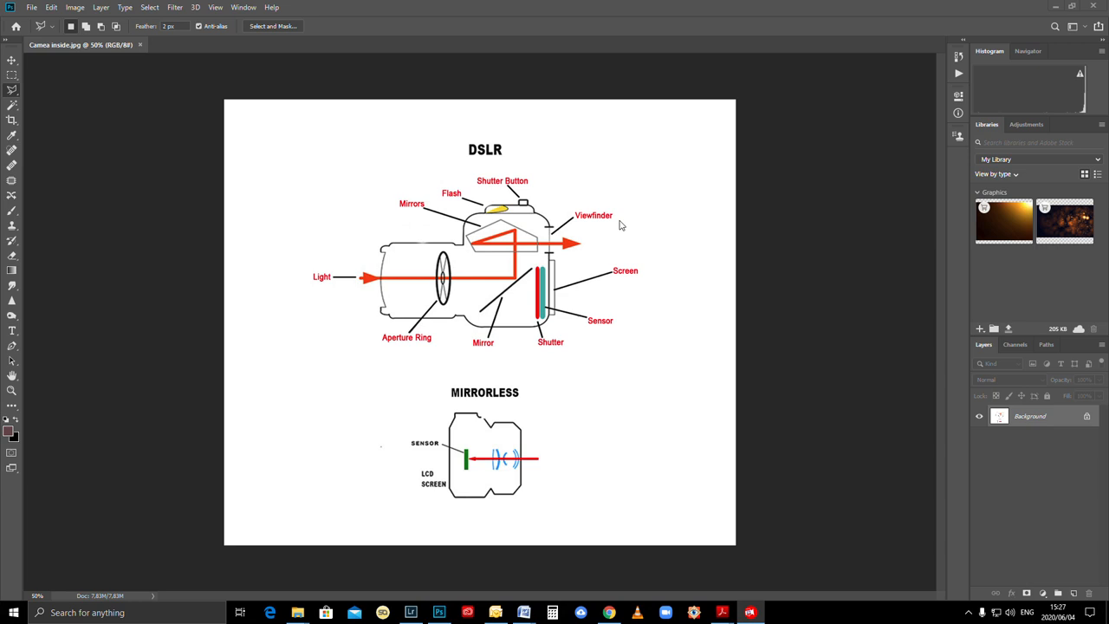
pyautogui.moveTo(254, 286)
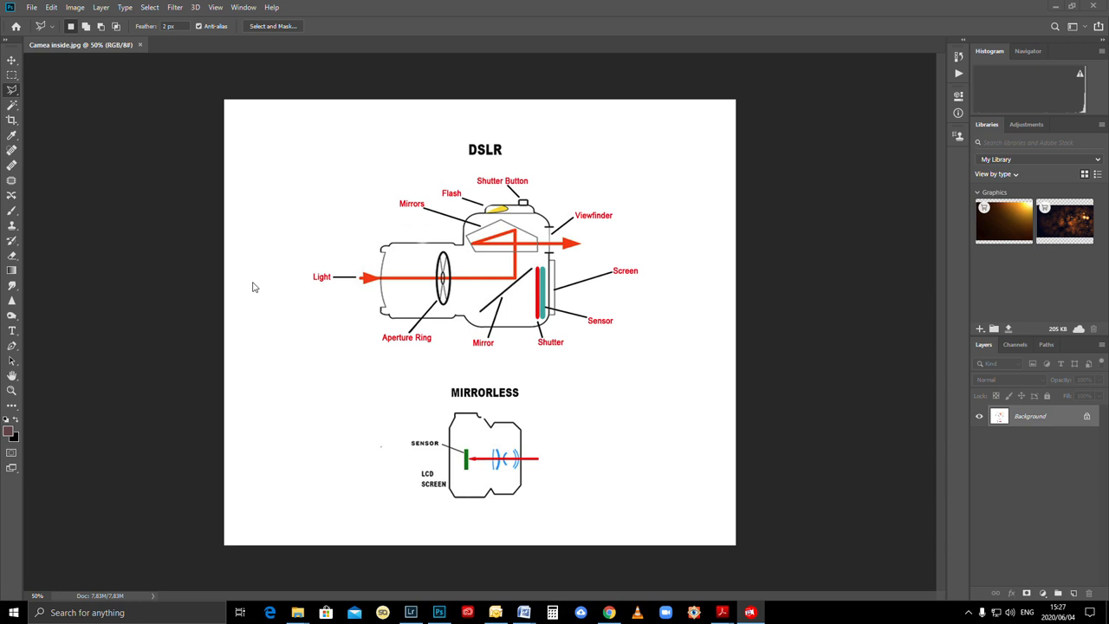
pyautogui.moveTo(317, 286)
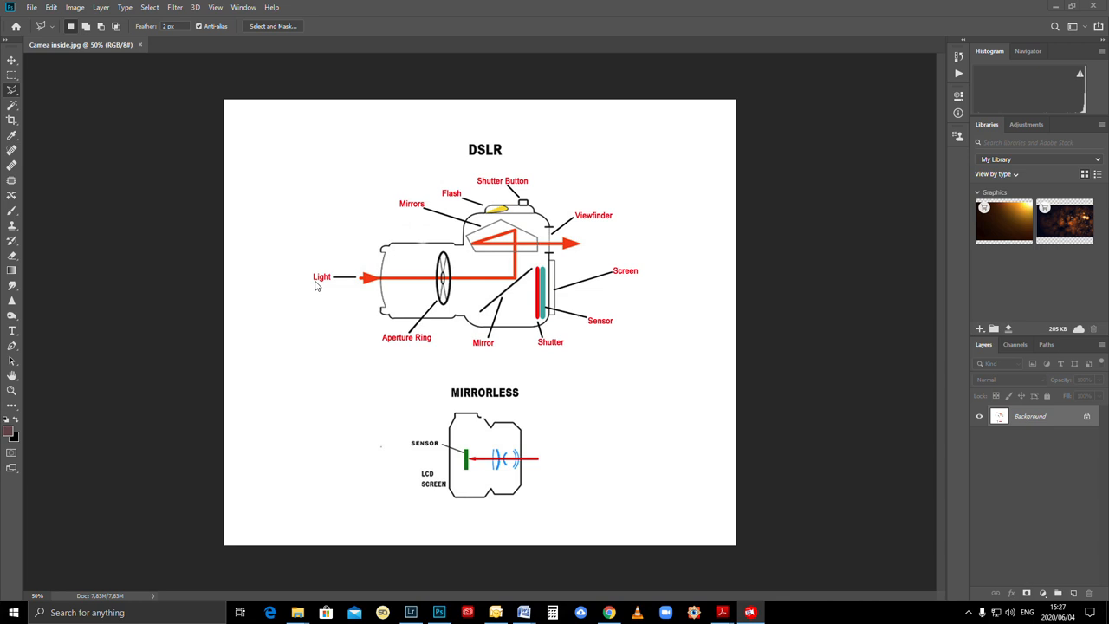